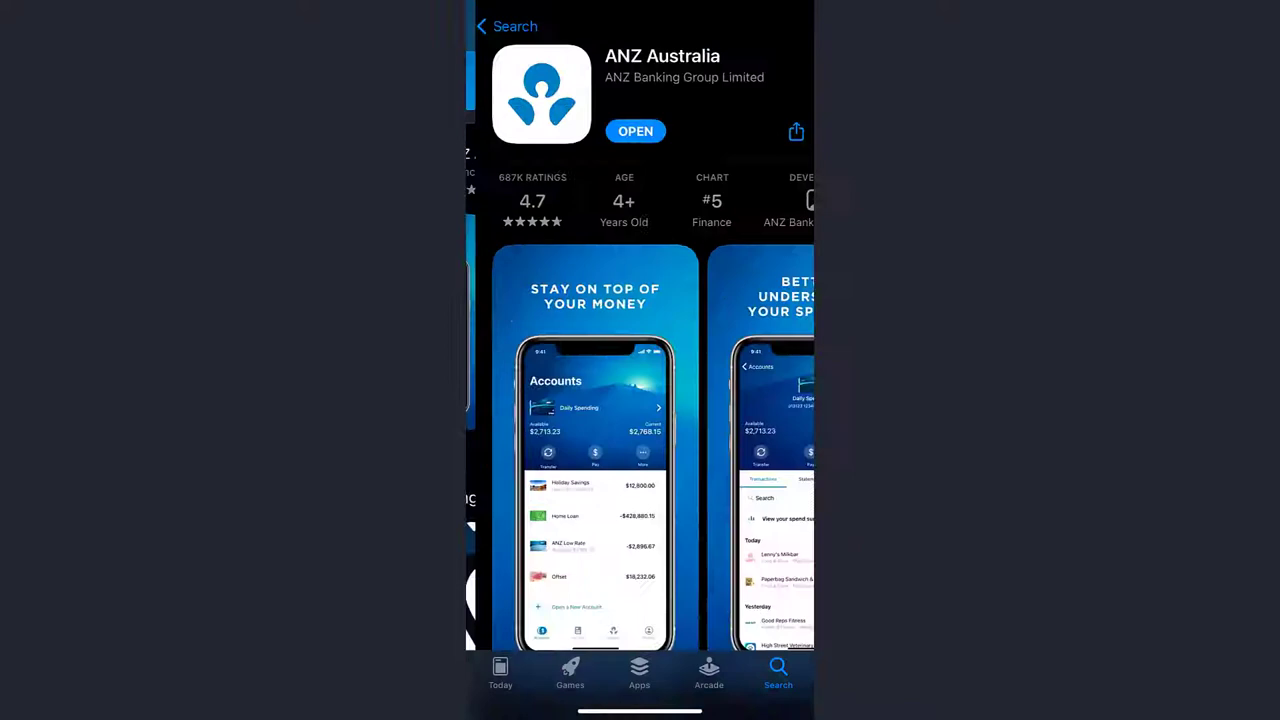
Step: Open the installed ANZ Australia app from its App Store page
click(635, 131)
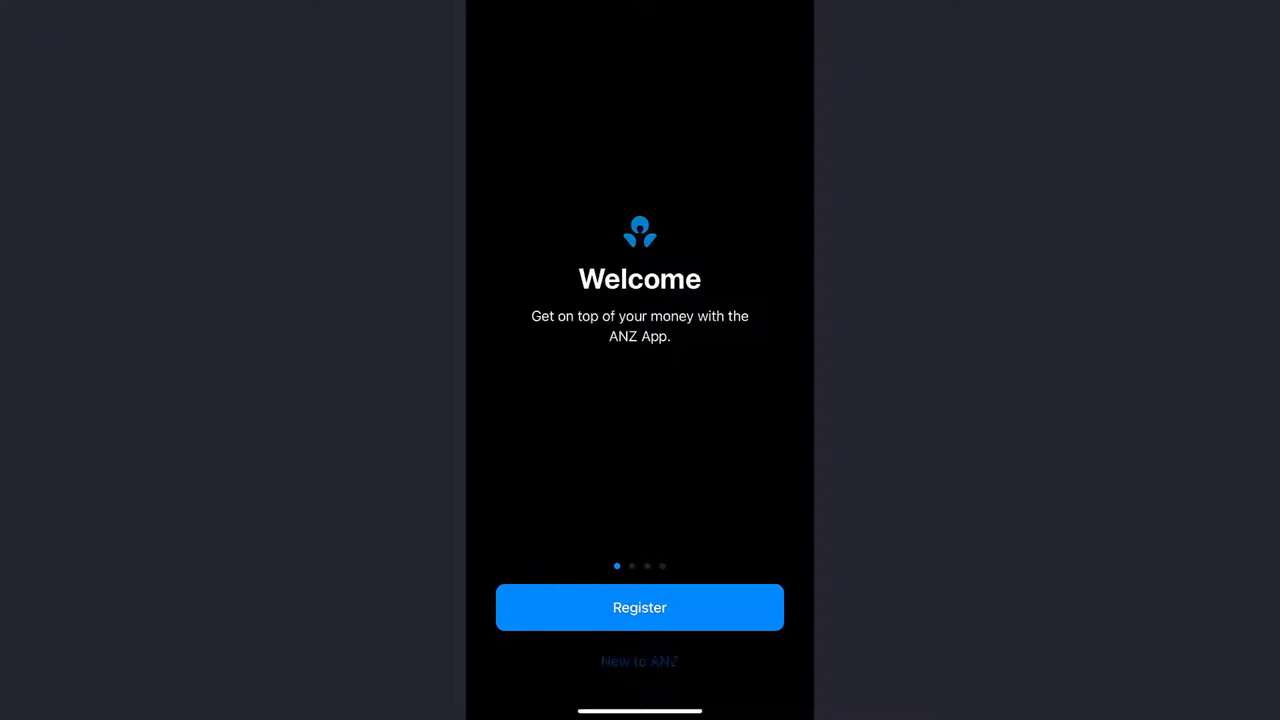
Step: Choose 'New to ANZ' on the Welcome screen to view the ANZ Access Advantage checklist
click(639, 607)
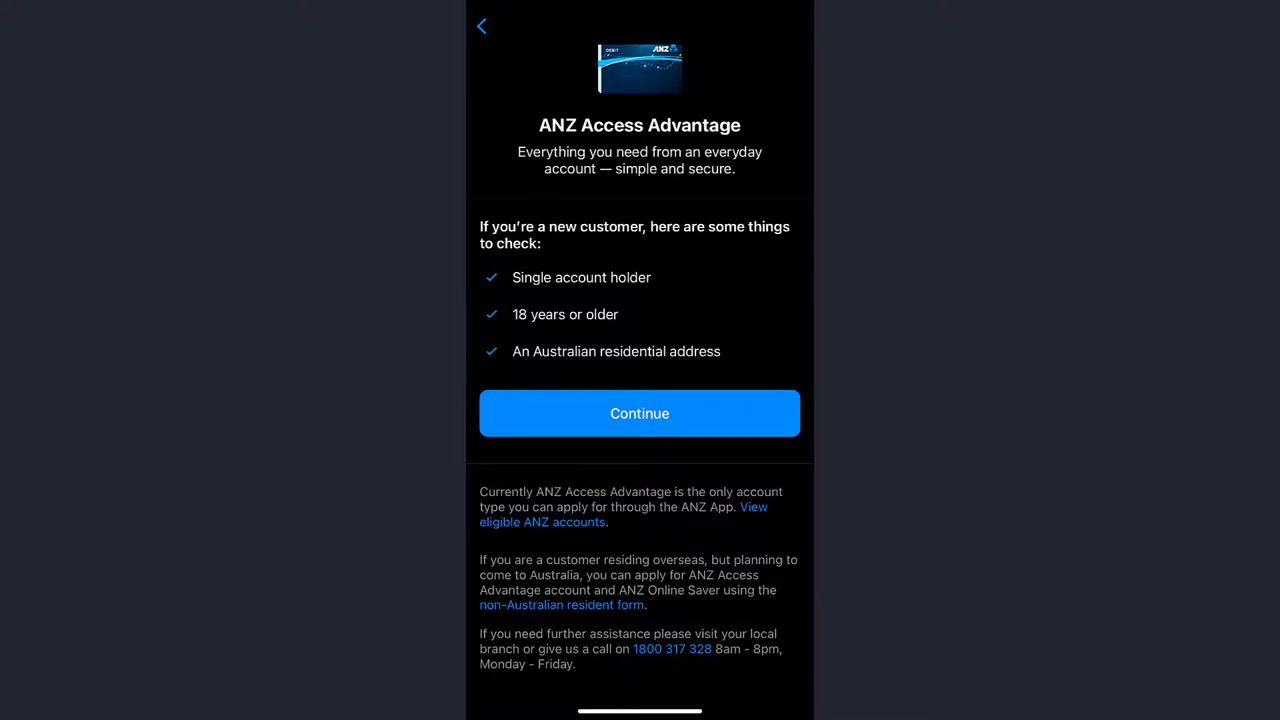
Step: Continue past the eligibility checklist, accept the terms and conditions, and select the Mobile field
click(639, 413)
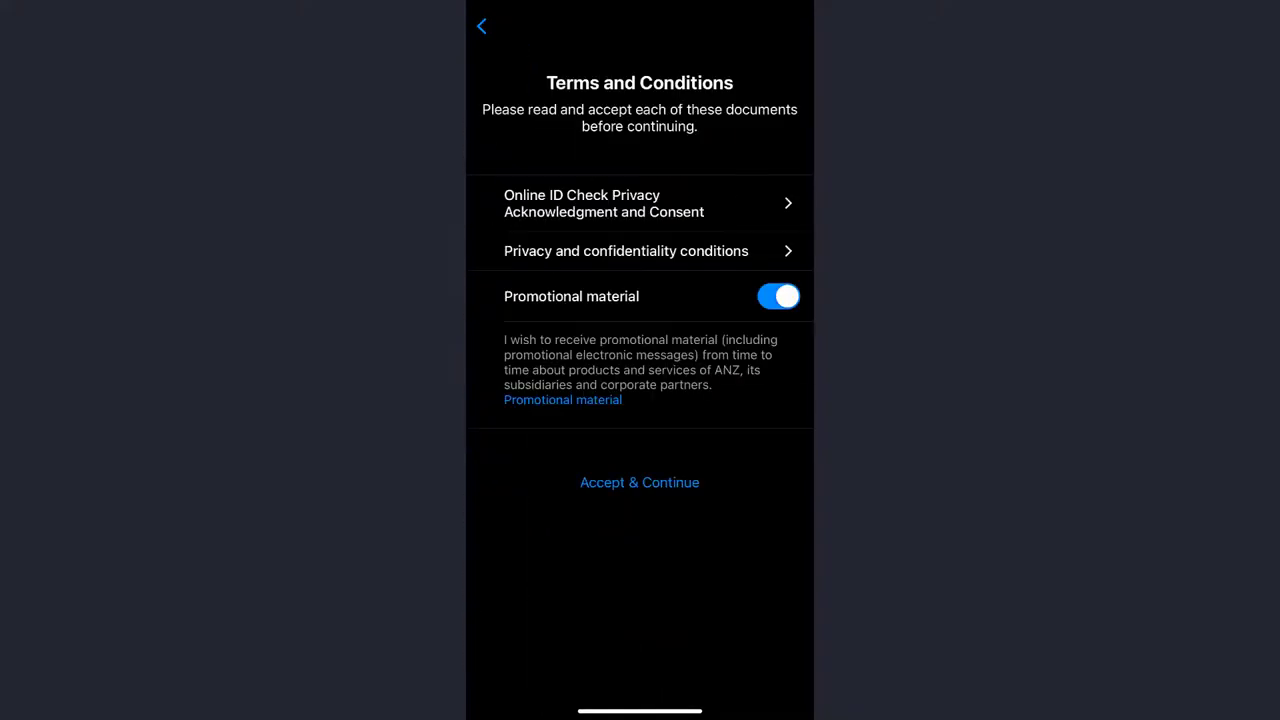
click(639, 482)
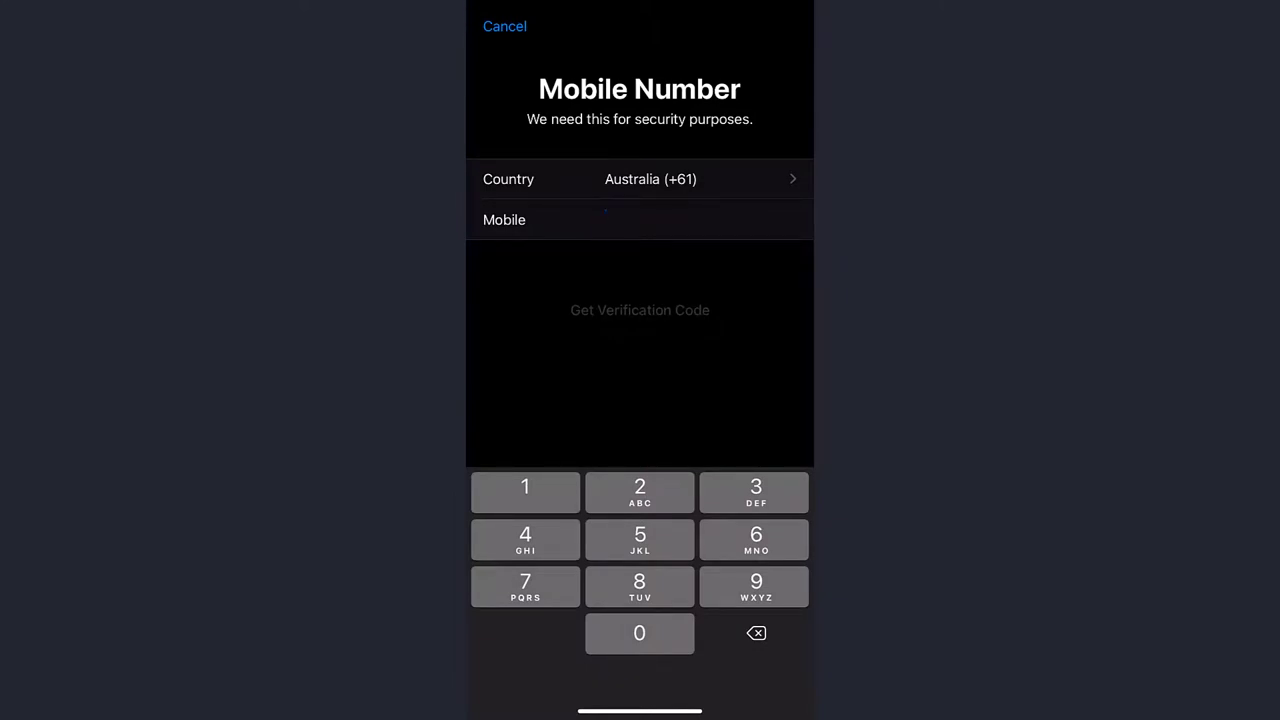
click(650, 220)
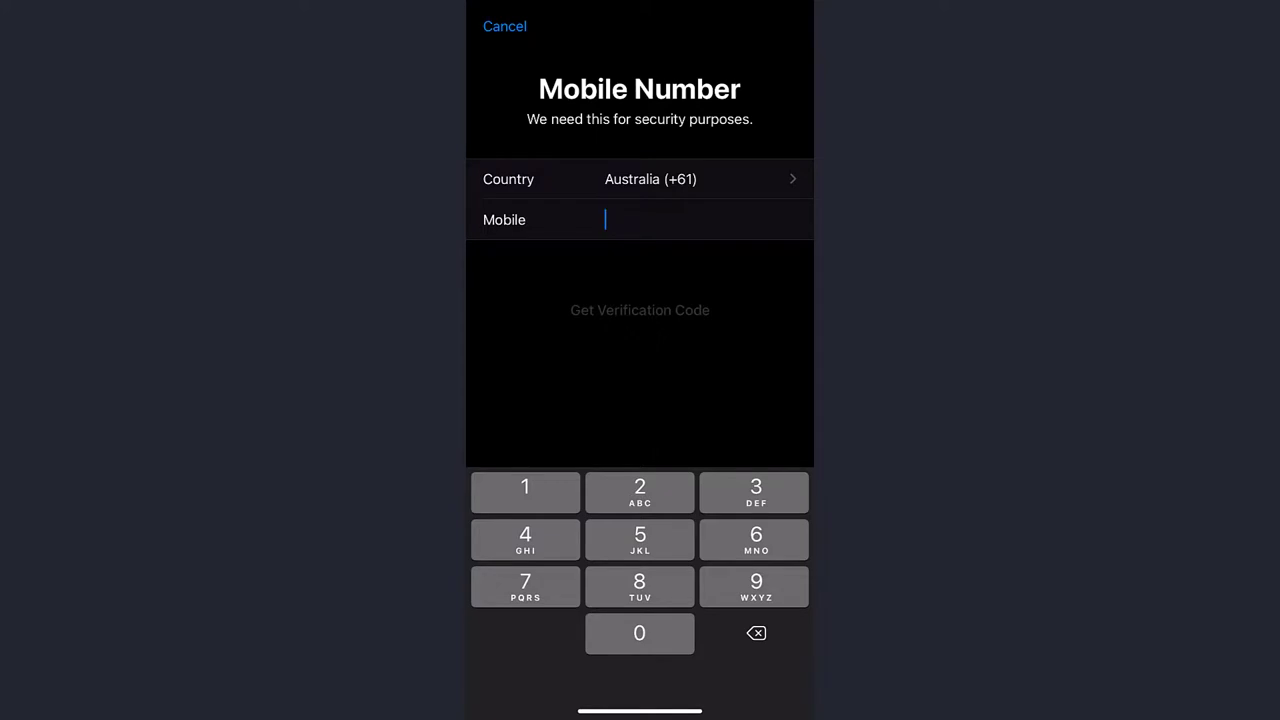